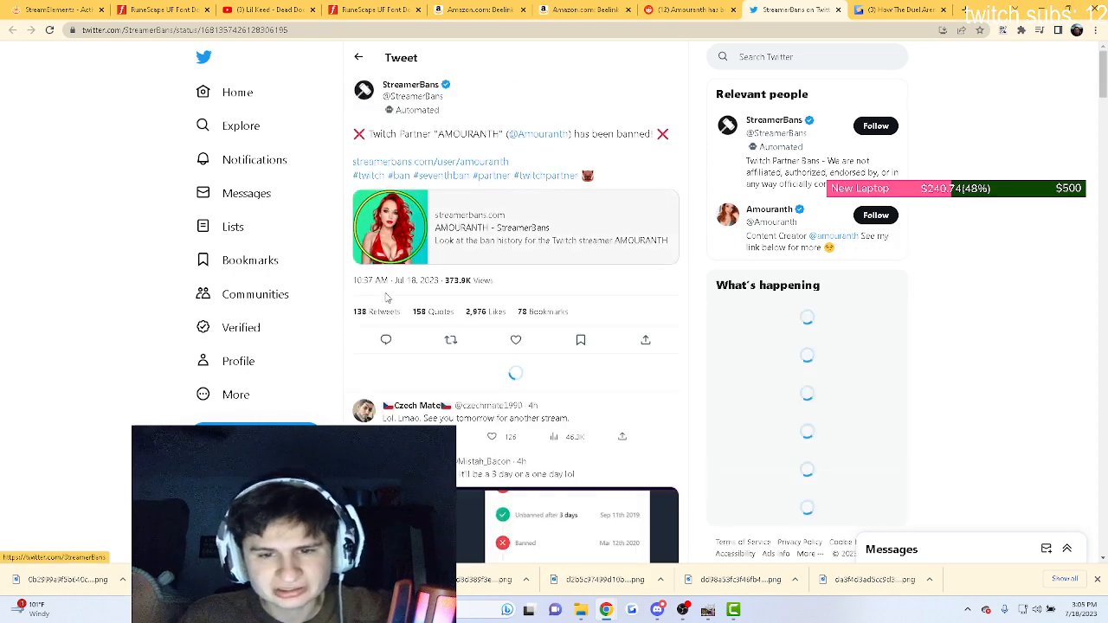
# Scroll the ban tweet and follow the Amouranth link to her profile.
pyautogui.scroll(-3)
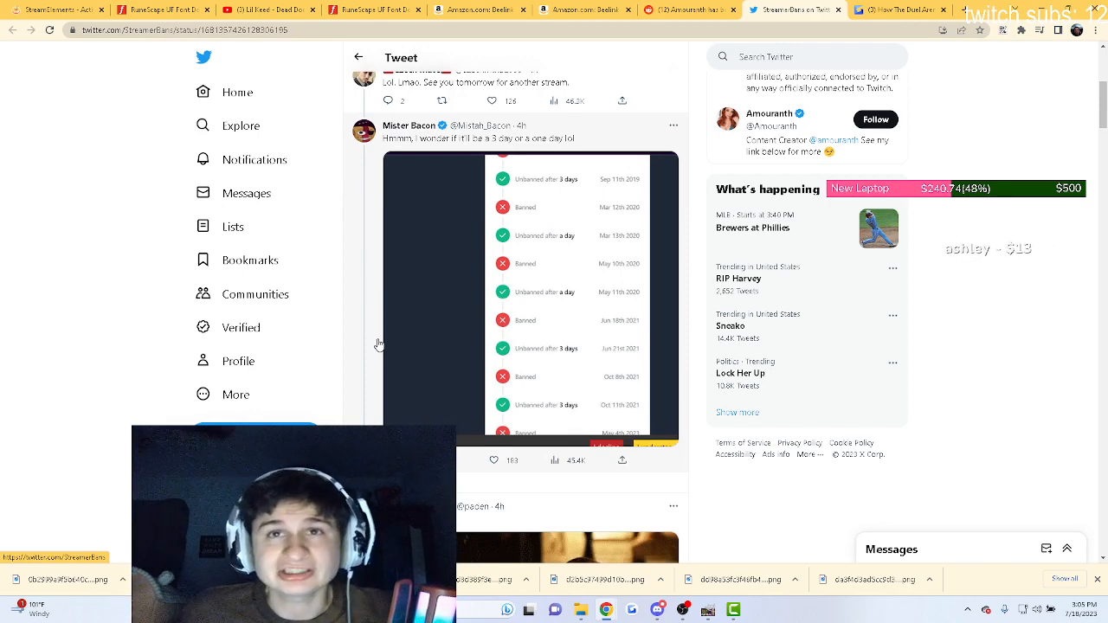
pyautogui.scroll(-3)
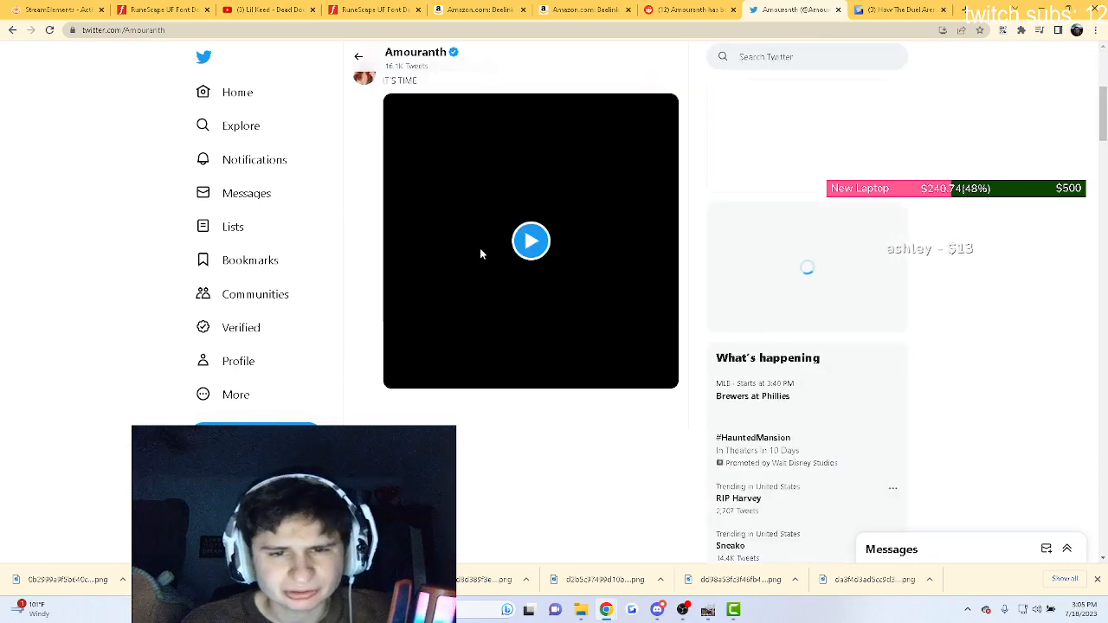
pyautogui.click(530, 240)
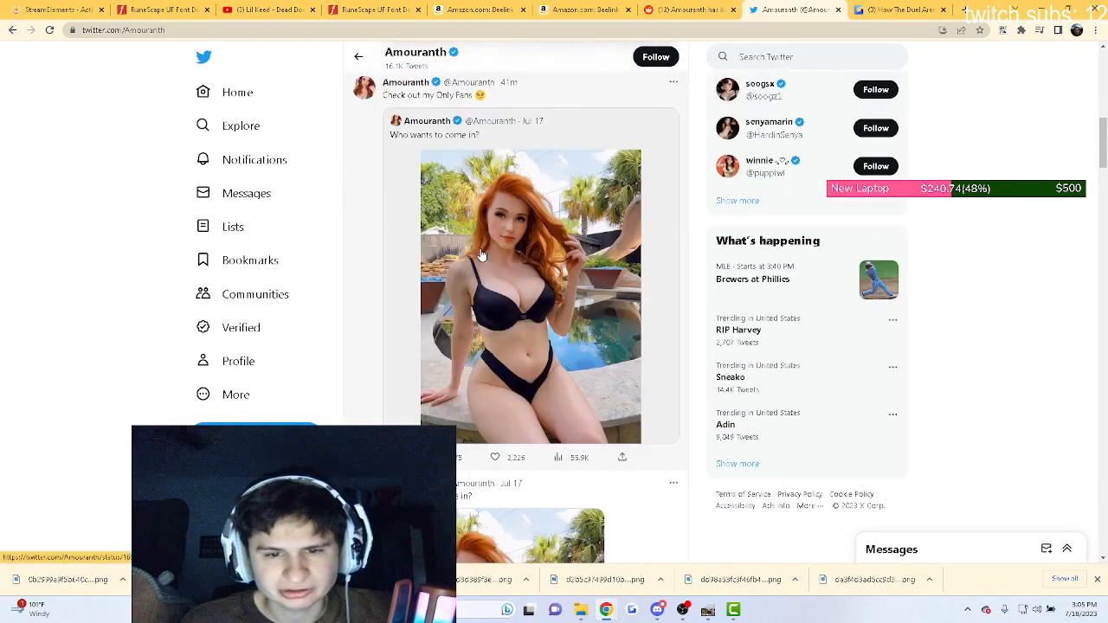